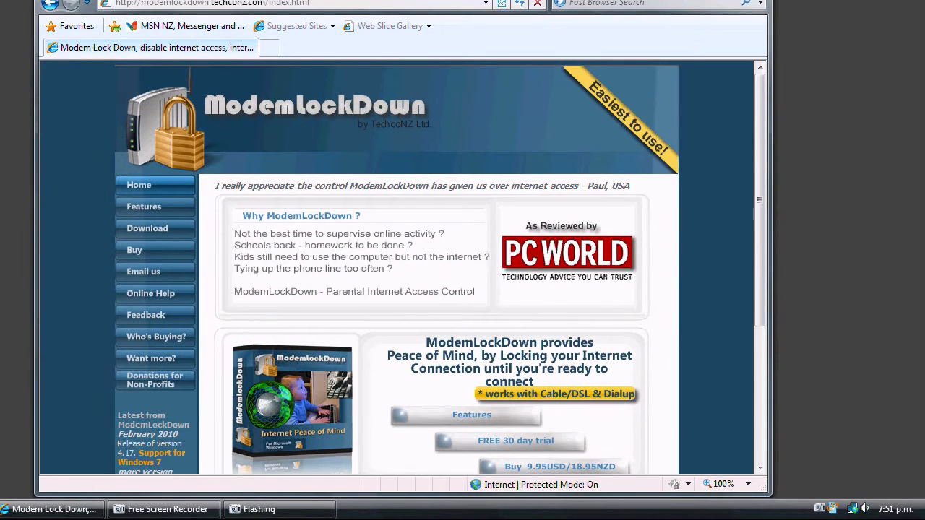
mouse_move(52, 294)
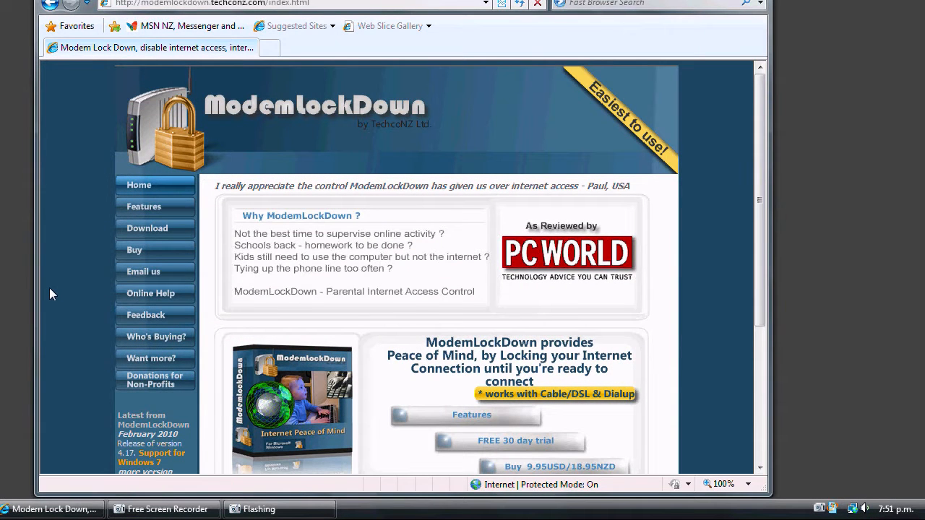
mouse_move(515, 441)
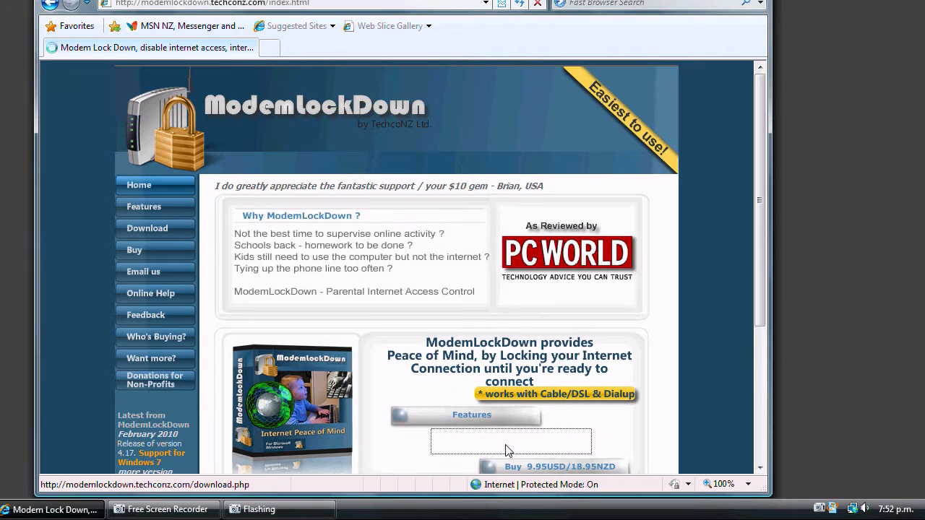
Step: Download ModemLockDown_Setup.exe from the download page and run it past the security warnings
left_click(147, 229)
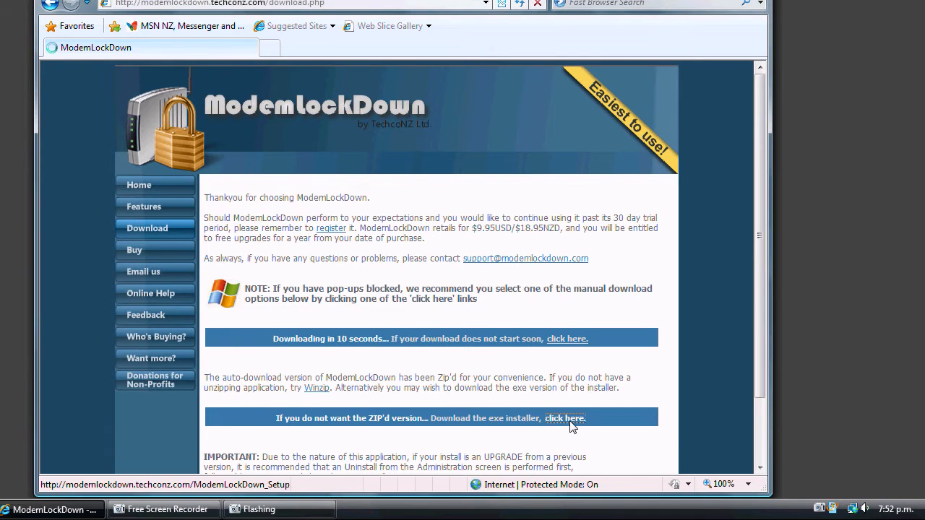
left_click(565, 418)
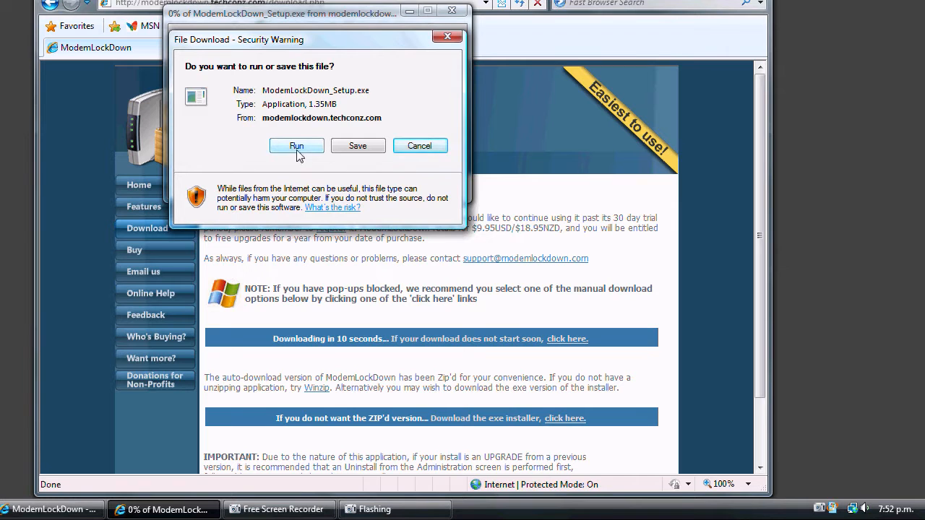
left_click(296, 145)
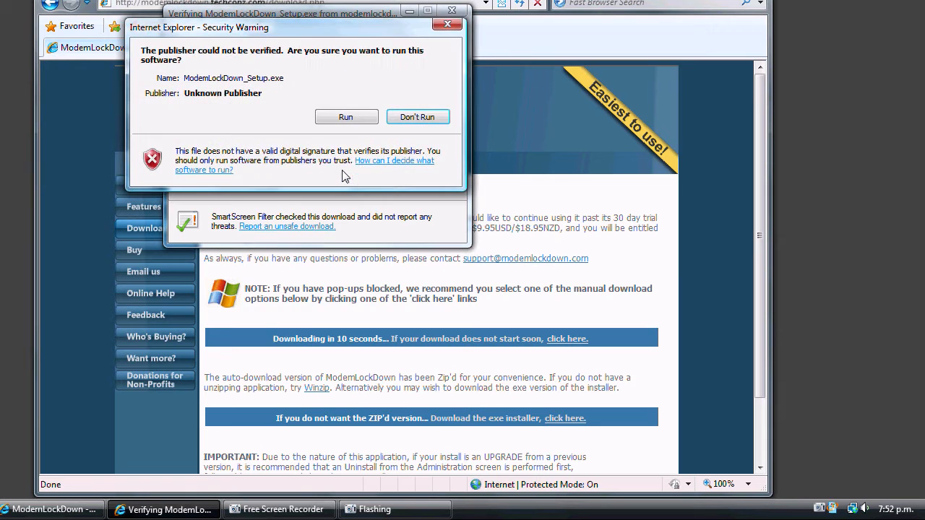
left_click(346, 117)
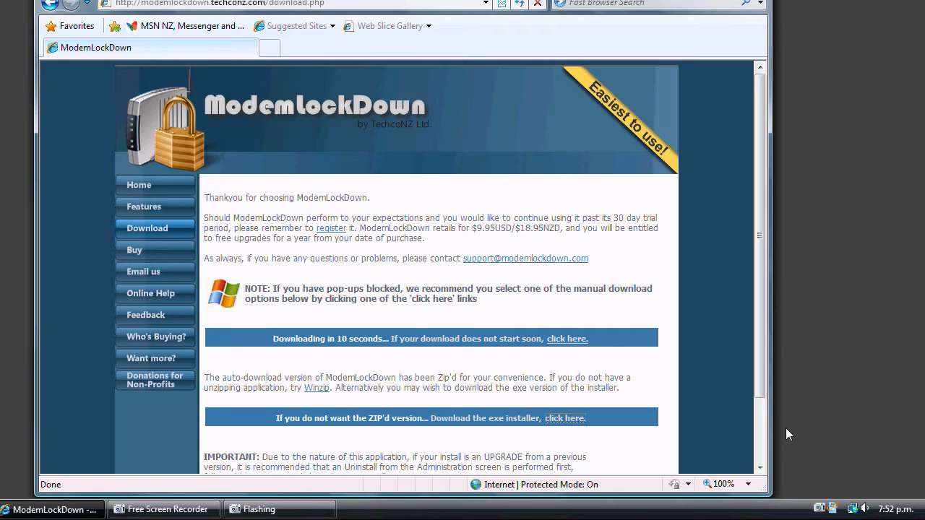
mouse_move(813, 410)
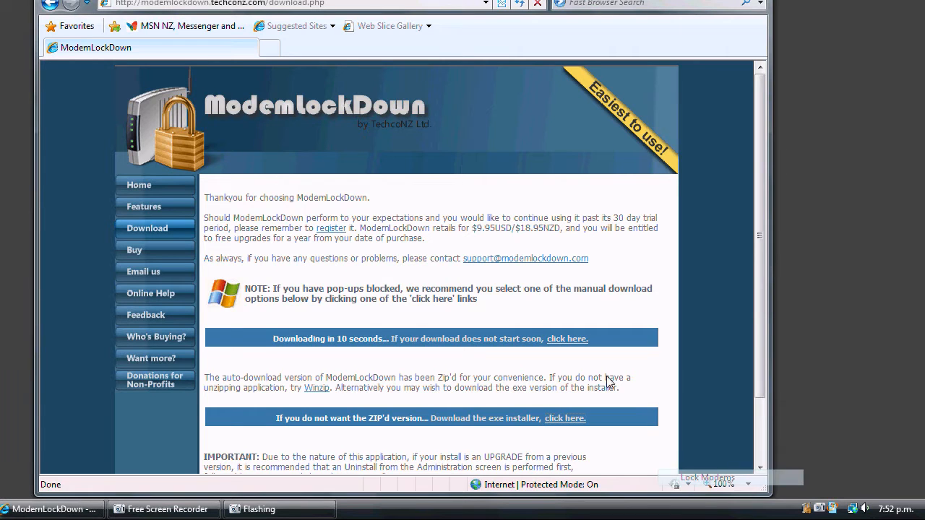
Step: Lock the modems, then unlock them with no time restriction so the Features page loads
left_click(144, 207)
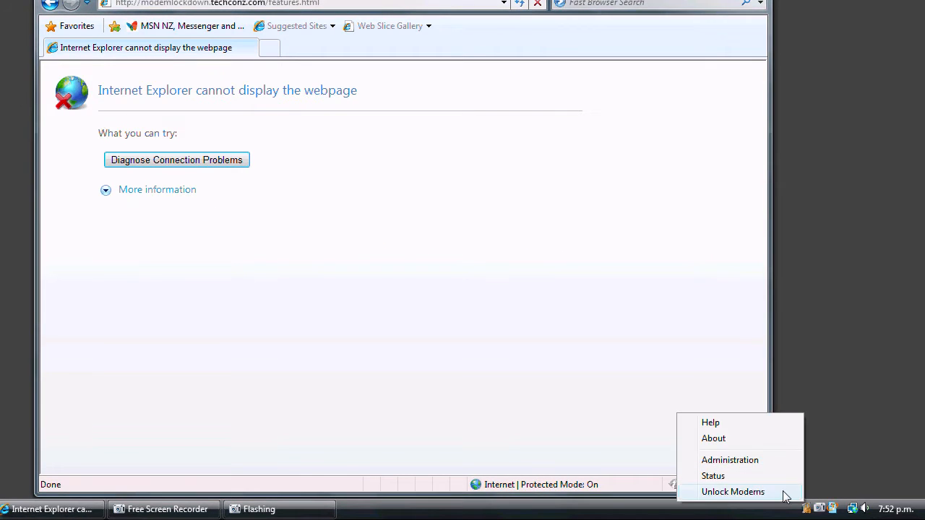
left_click(732, 492)
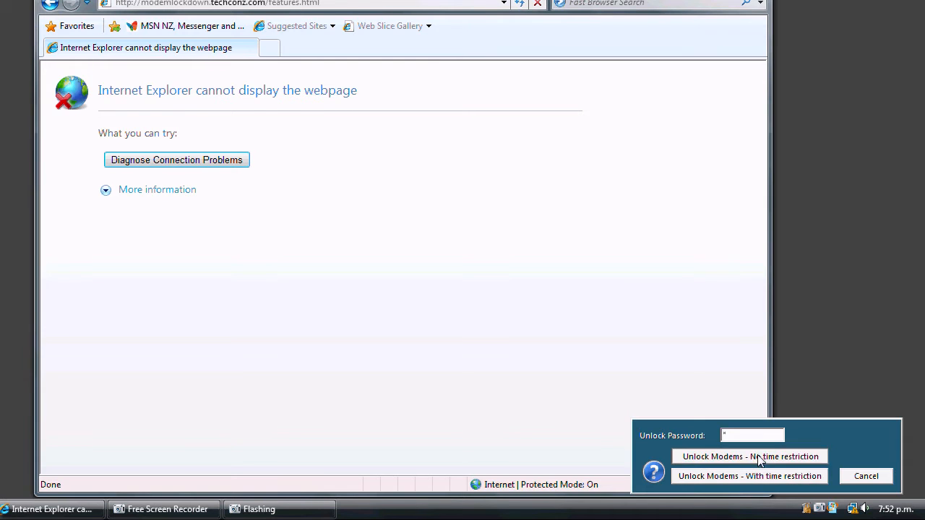
left_click(750, 456)
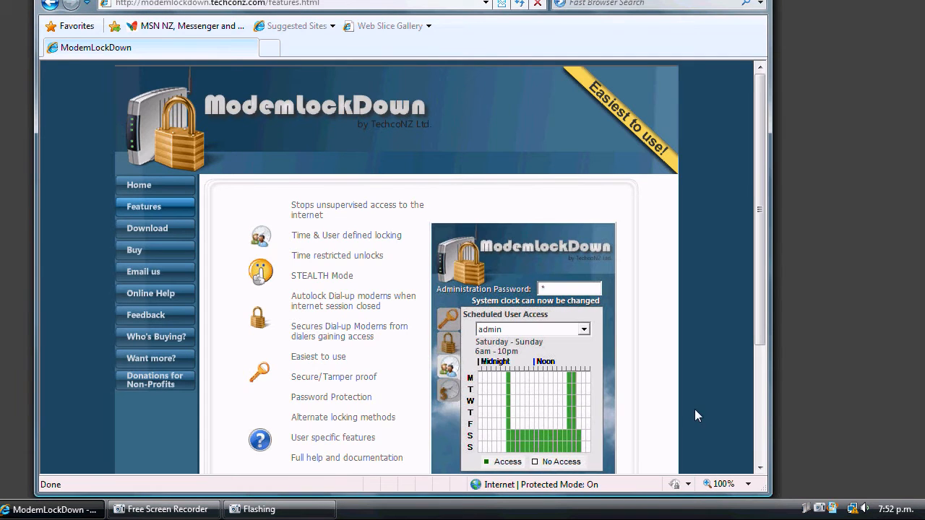
mouse_move(813, 509)
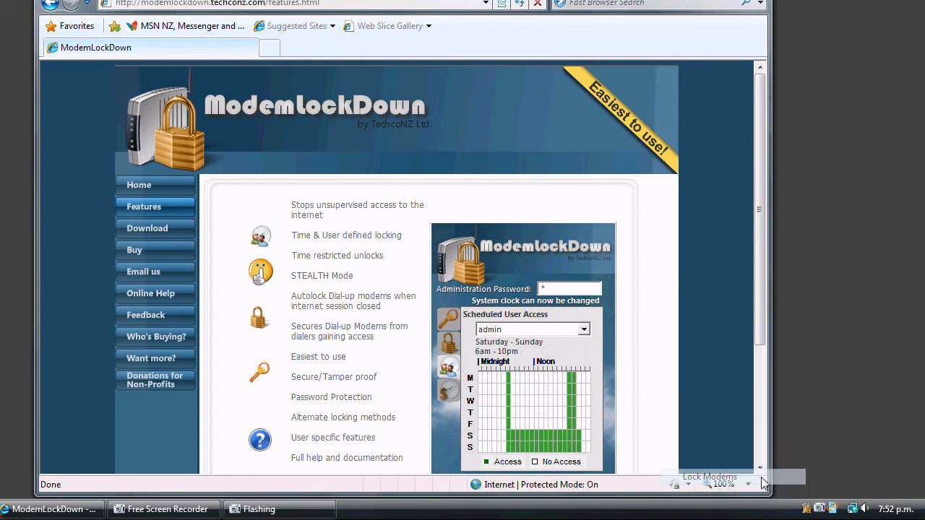
mouse_move(133, 249)
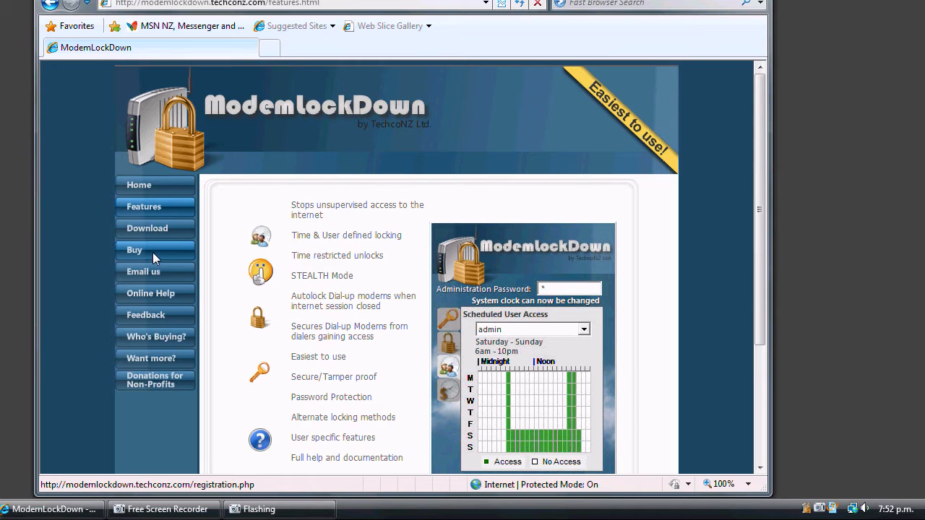
Step: Open the blocked Buy page and unlock the modems with the password
left_click(134, 249)
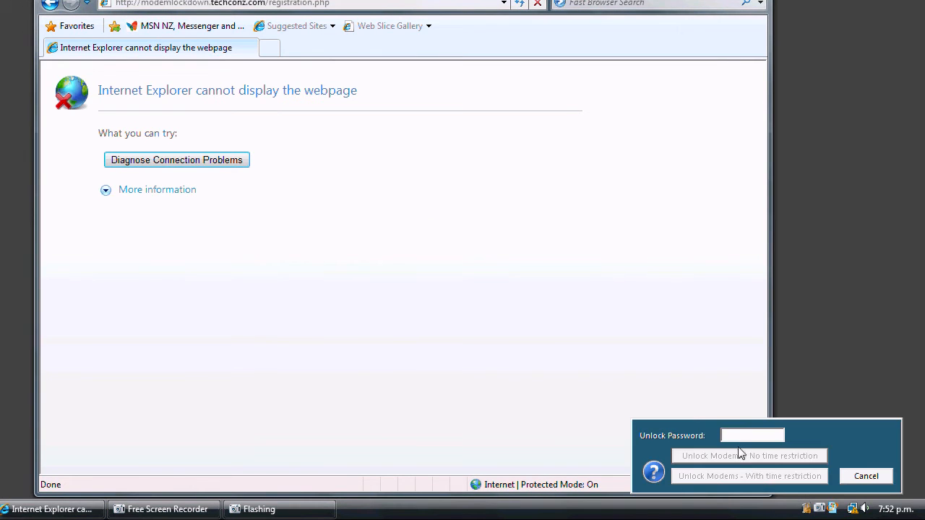
left_click(748, 475)
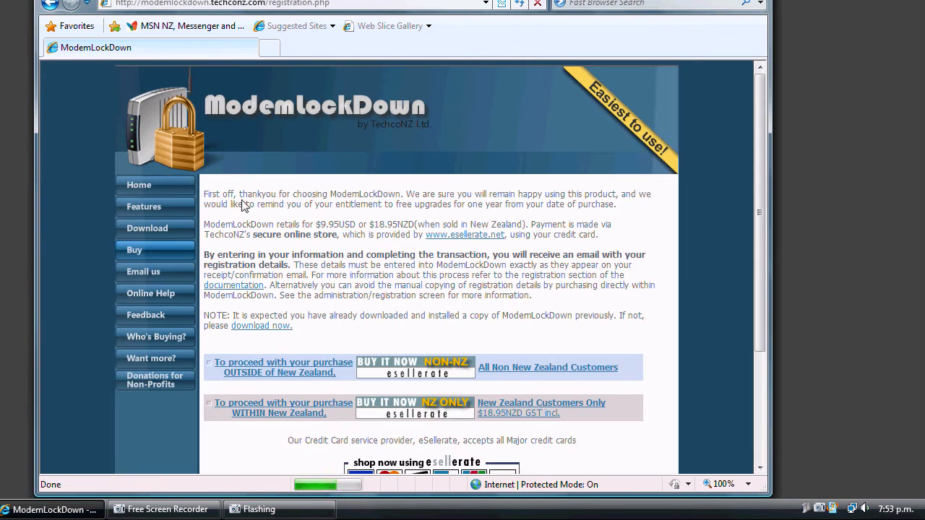
Step: Visit the Home, Features and Download pages; Download shows a cannot-display-webpage error
left_click(139, 185)
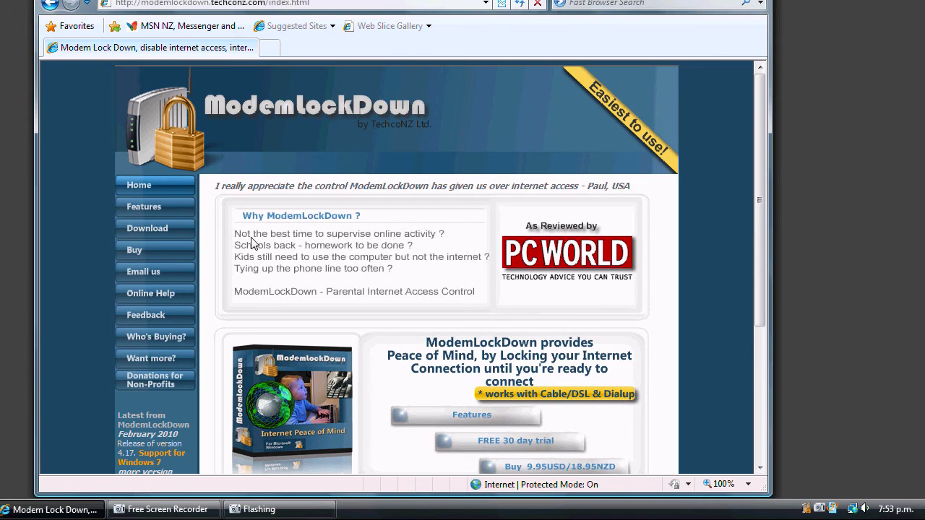
left_click(144, 207)
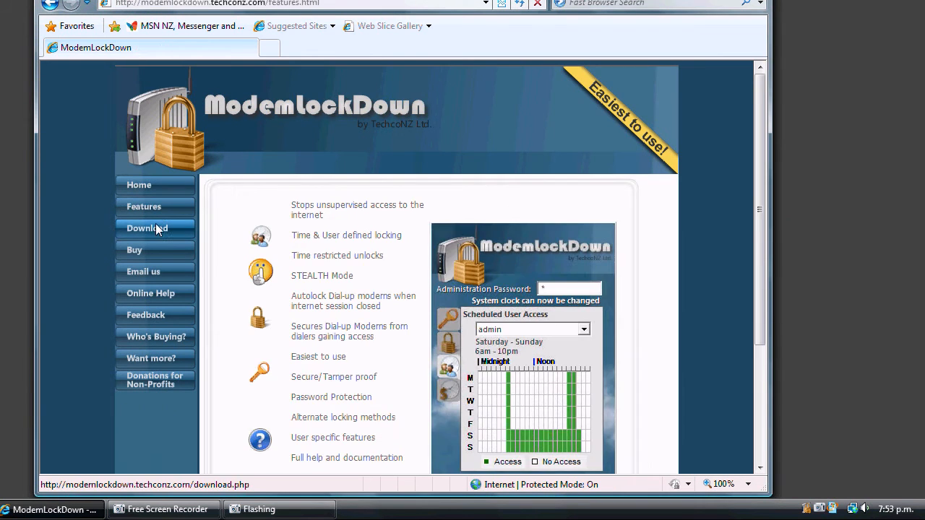
left_click(147, 228)
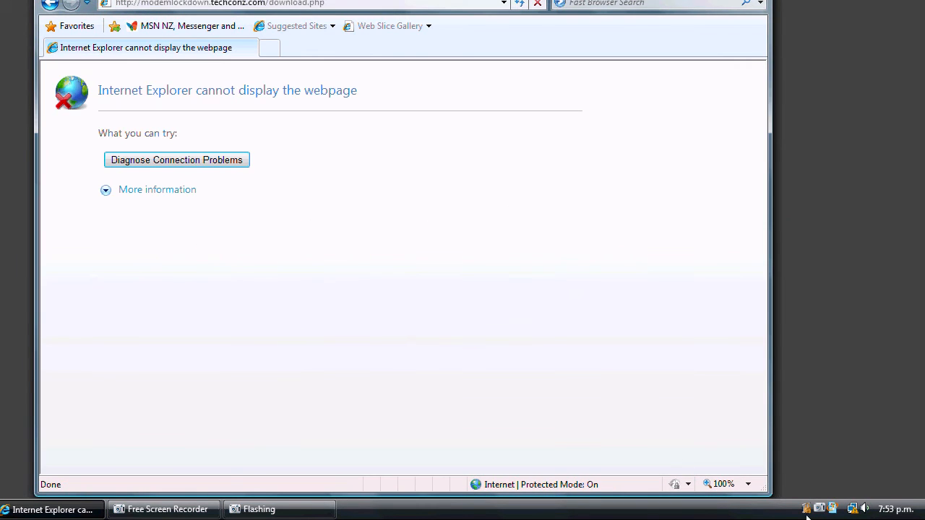